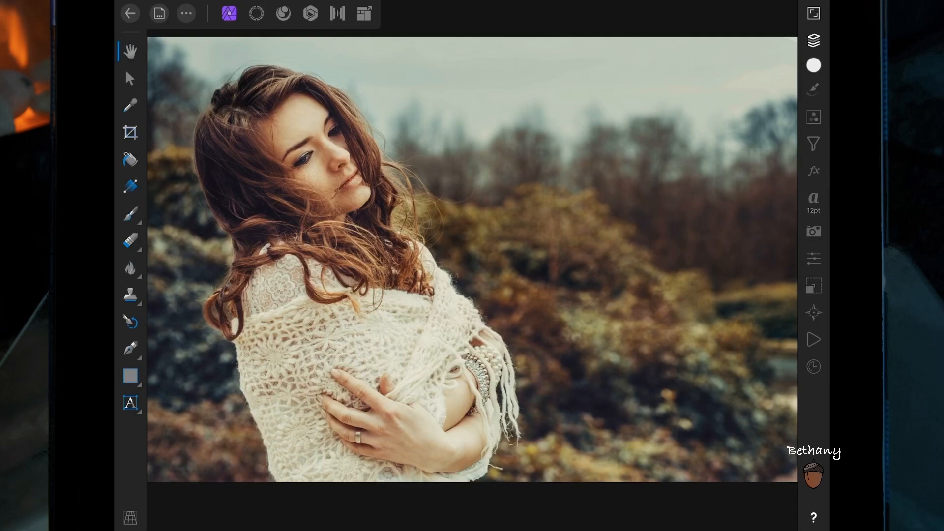
# Step: In the Selections persona, paint a Selection Brush selection along the woman's hair edge
pyautogui.click(255, 13)
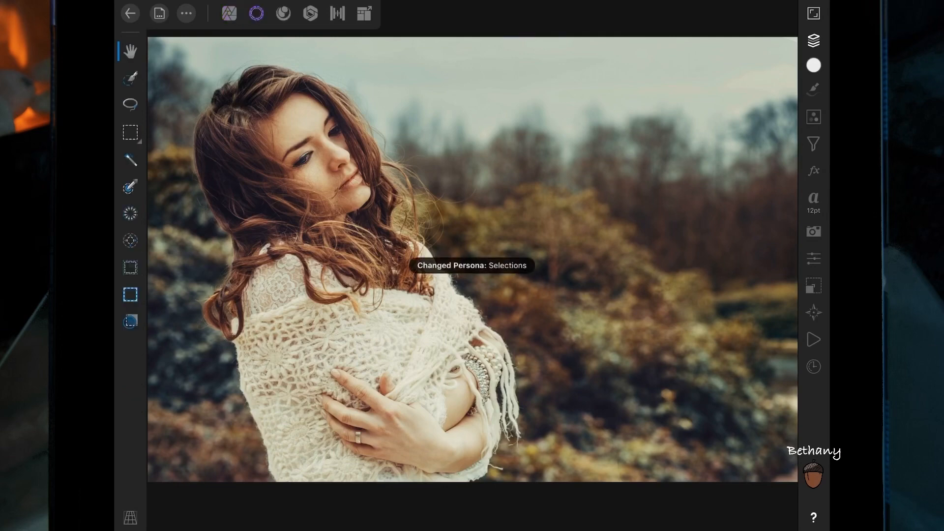
pyautogui.click(130, 78)
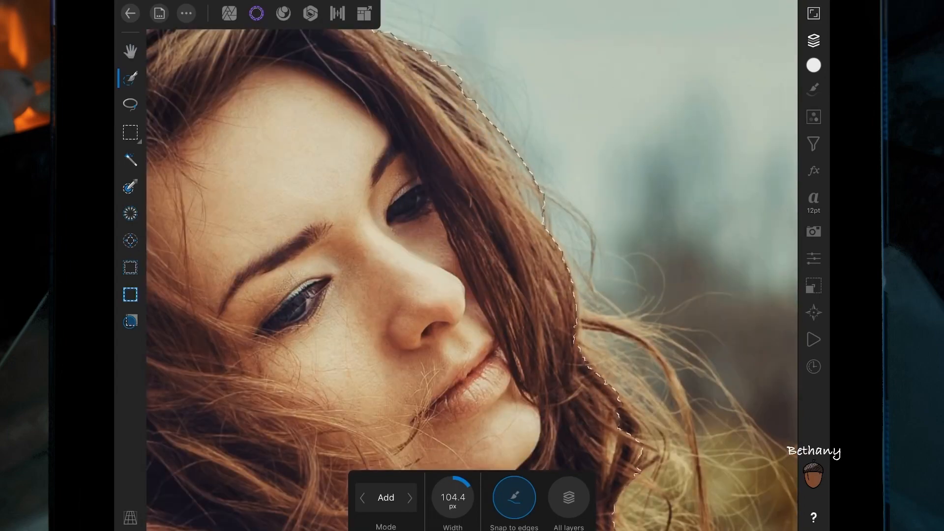
# Step: Refine the selection edges with Matte over the flyaway hair and apply
pyautogui.click(130, 321)
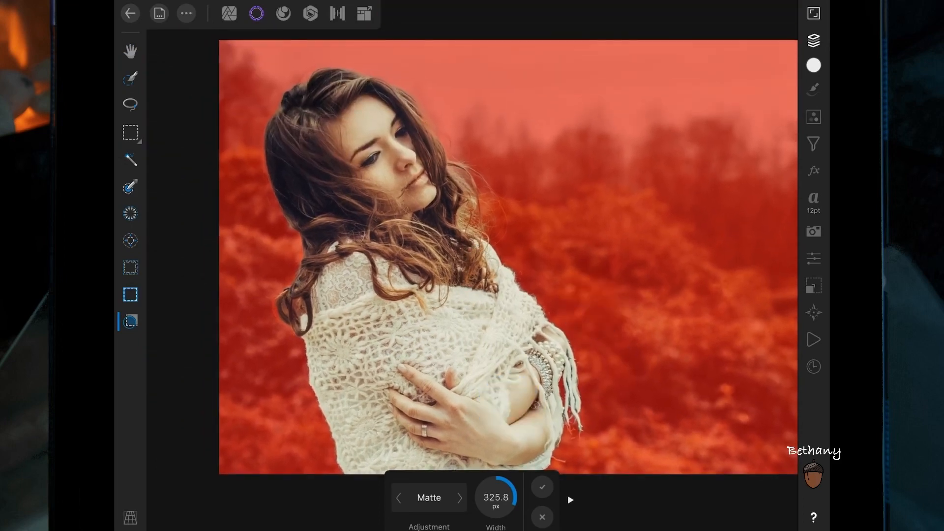
pyautogui.click(541, 487)
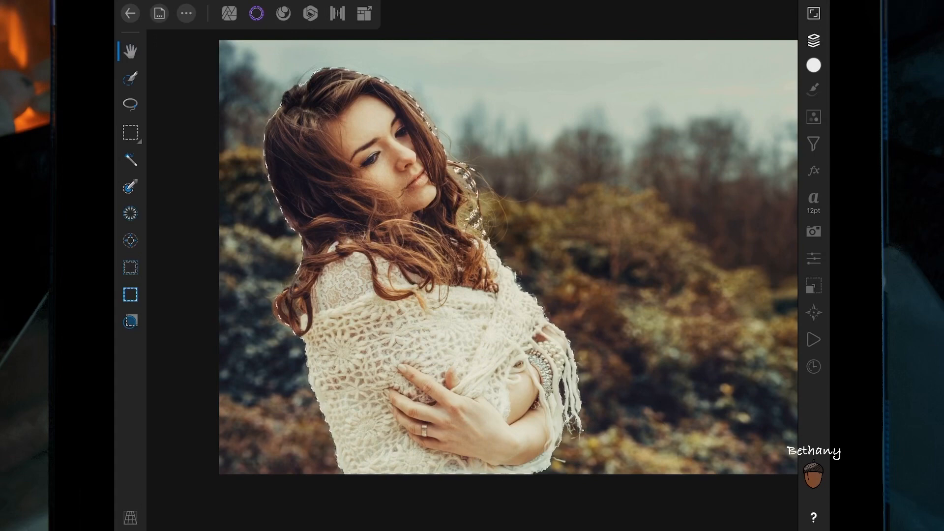
# Step: Invert the selection to cover the background and show the filter categories
pyautogui.click(441, 338)
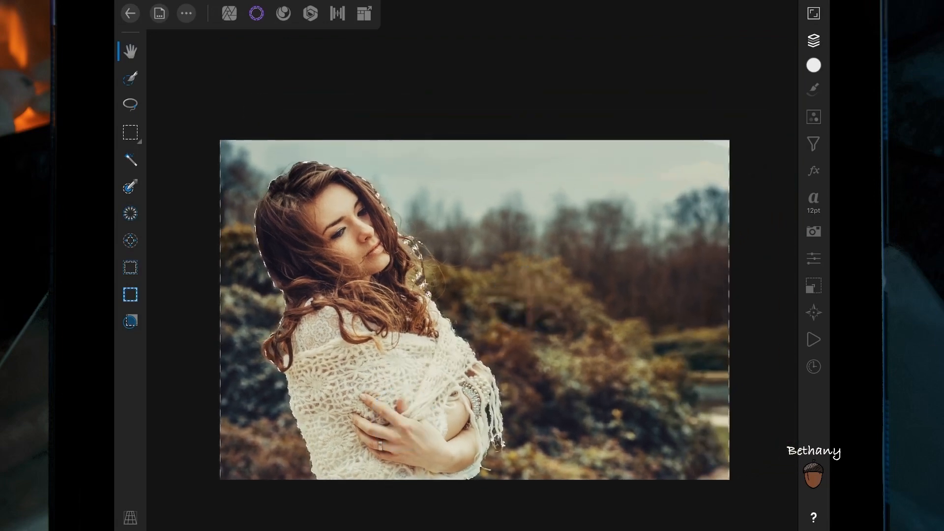
pyautogui.click(813, 144)
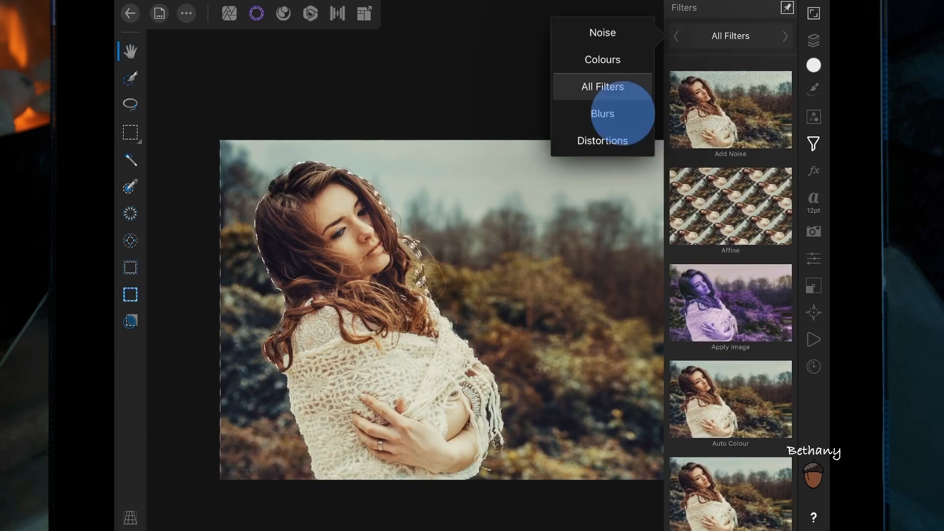
# Step: Apply Gaussian Blur to the background as a live filter at 30.2 px radius
pyautogui.click(602, 114)
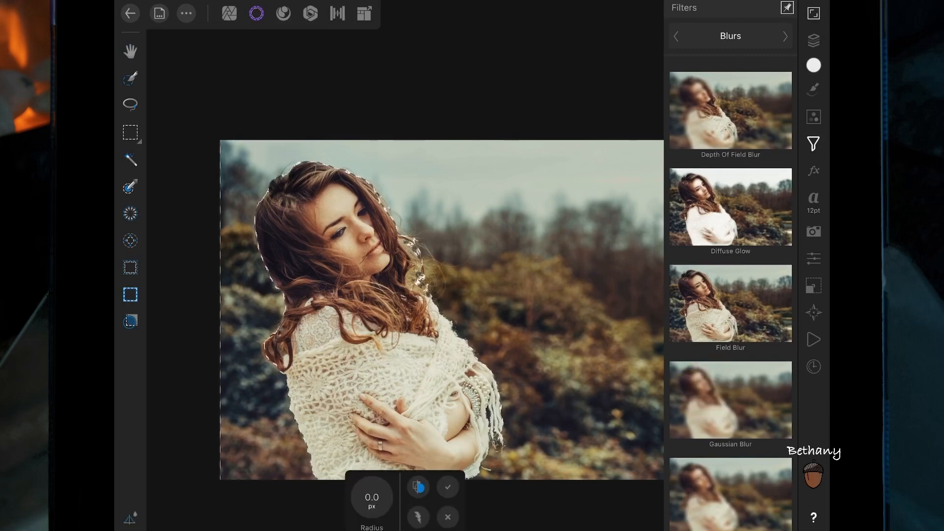
pyautogui.click(417, 486)
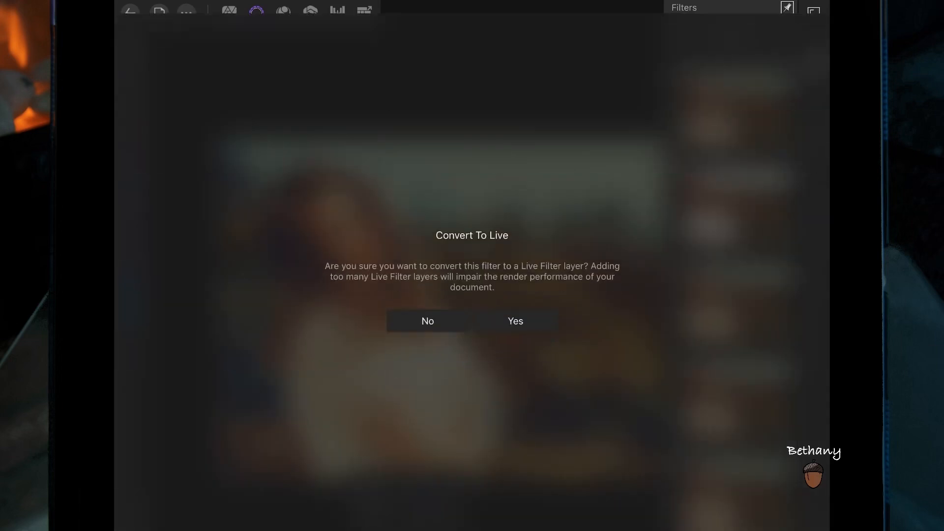
pyautogui.click(515, 321)
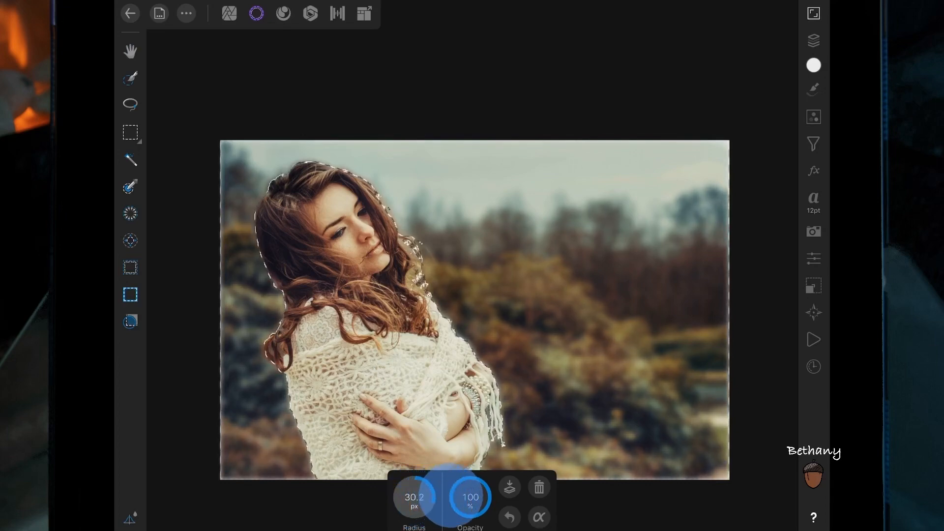
# Step: Enable Preserve Alpha, raise the blur radius to 34.5 px, and return to Photo persona
pyautogui.click(538, 517)
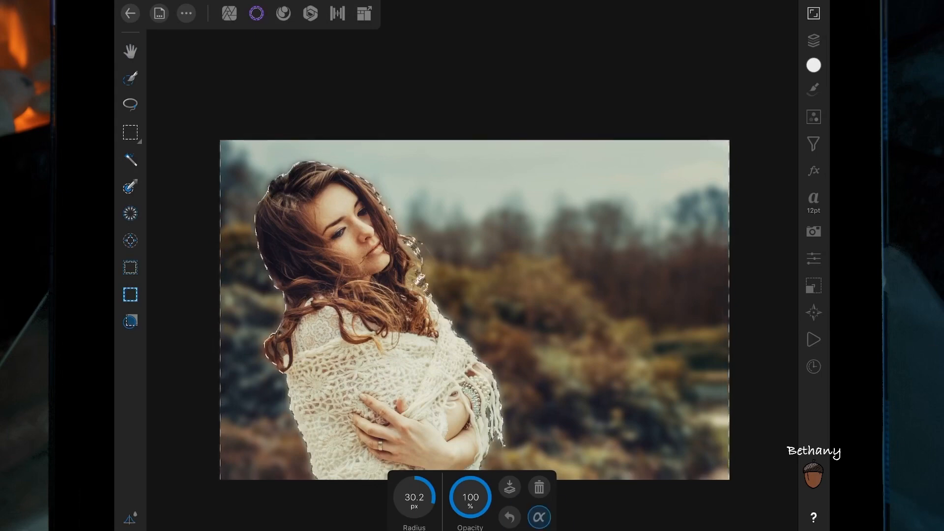
pyautogui.click(263, 141)
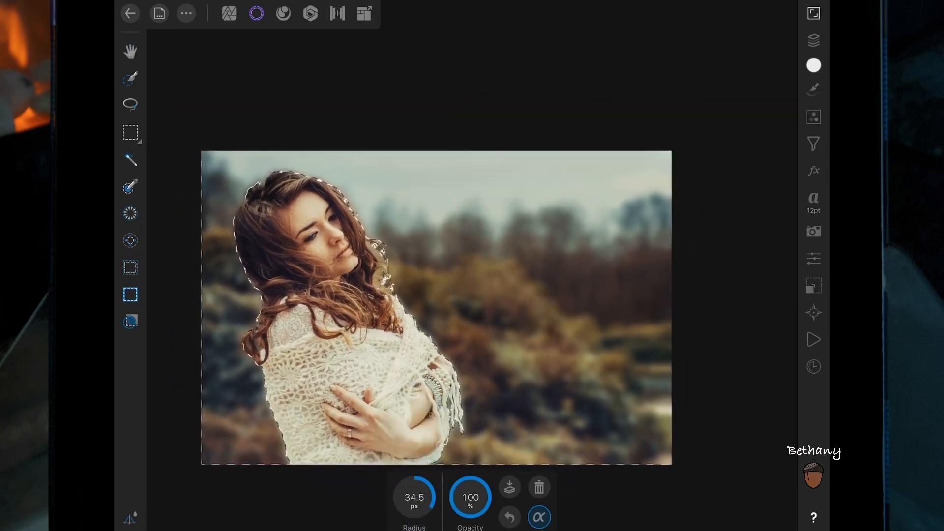
pyautogui.click(813, 40)
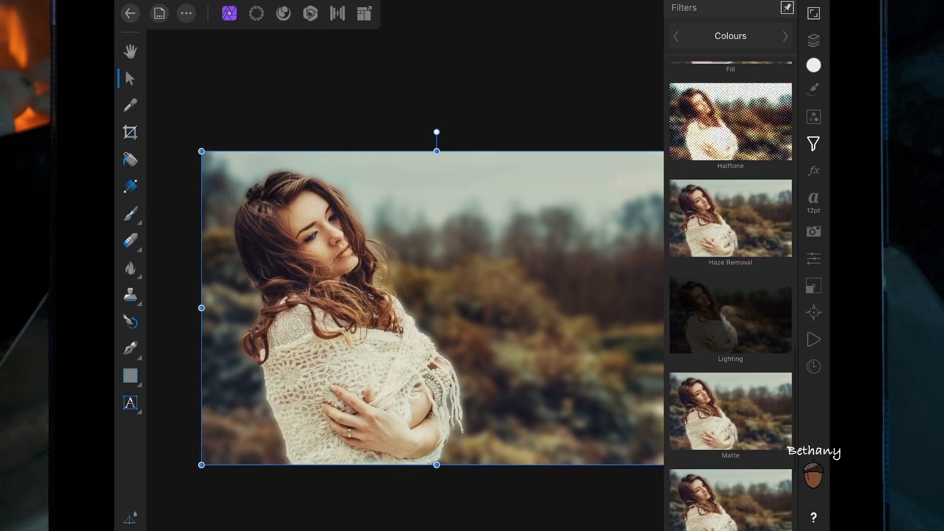
# Step: Apply the Lighting filter from Colours, with 20% ambient and 100% diffuse light
pyautogui.scroll(-3)
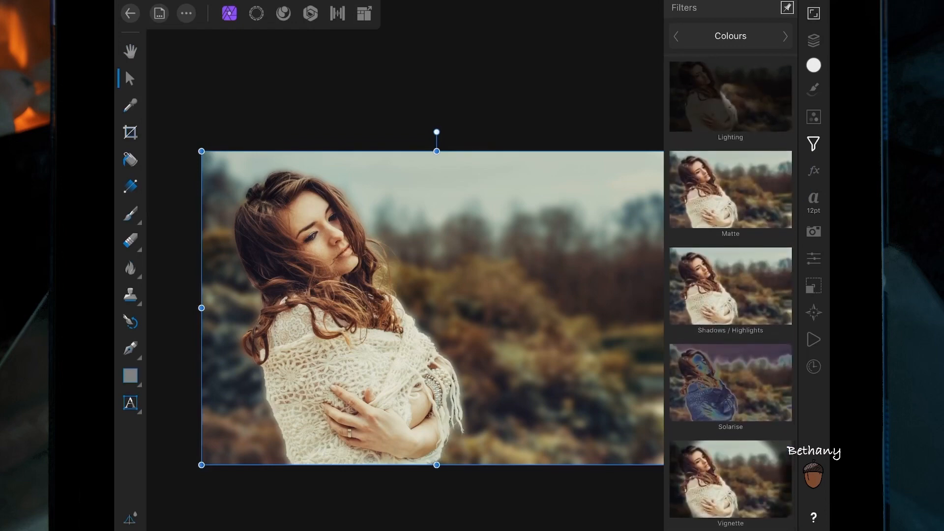
pyautogui.click(730, 97)
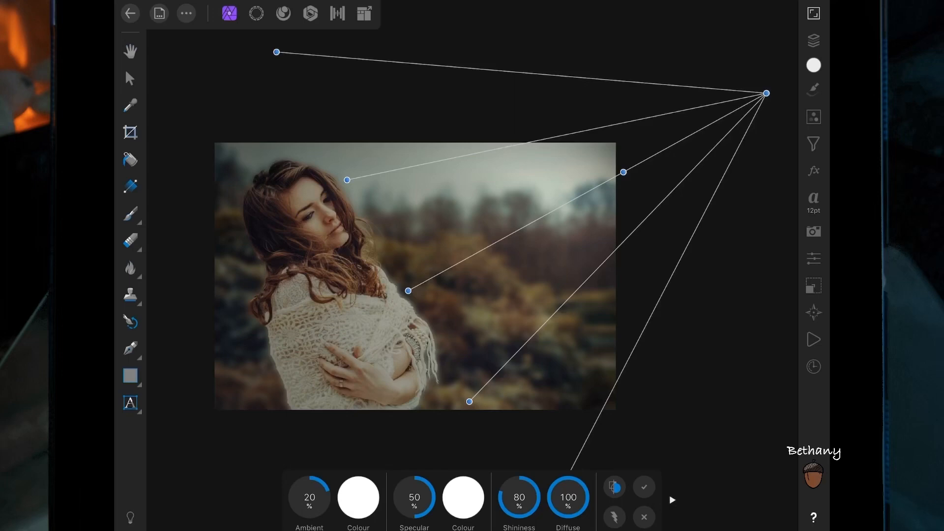
# Step: Give the Lighting filter peach ambient and orange specular colours at 69% opacity
pyautogui.click(358, 499)
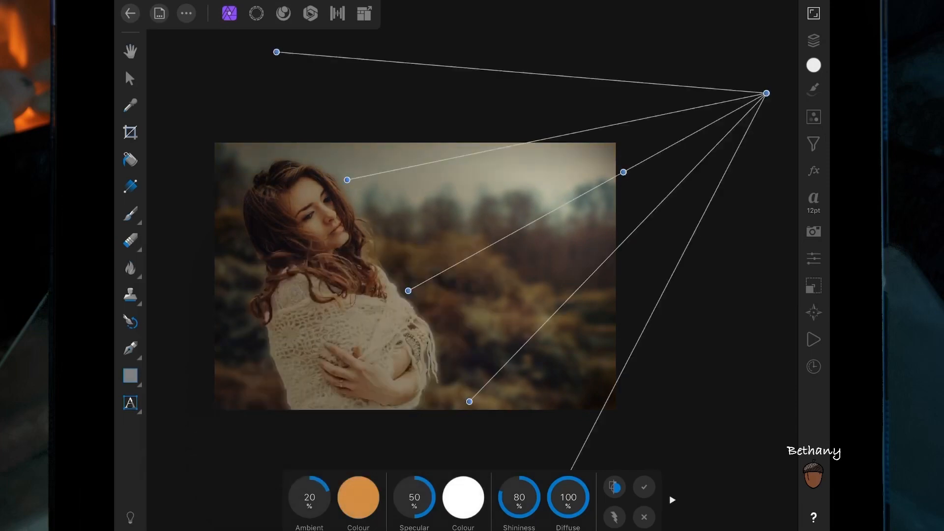
pyautogui.click(359, 498)
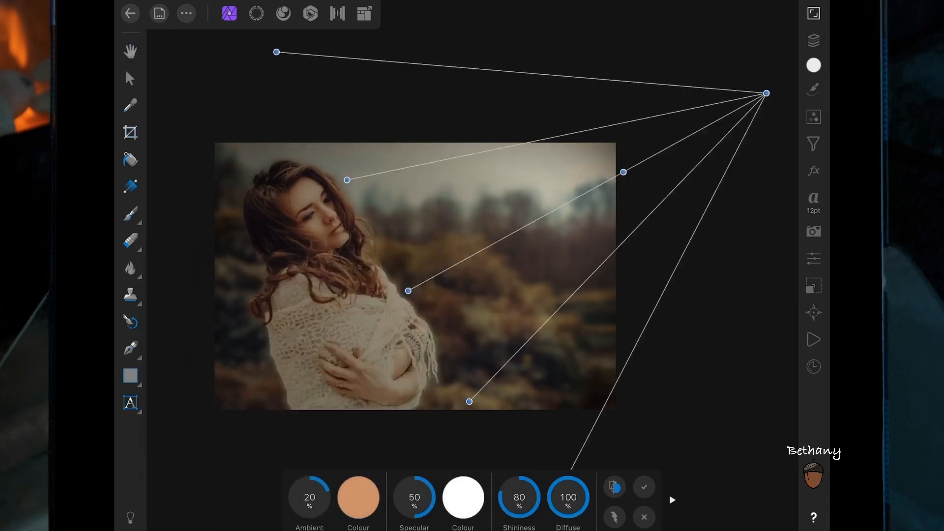
pyautogui.click(766, 93)
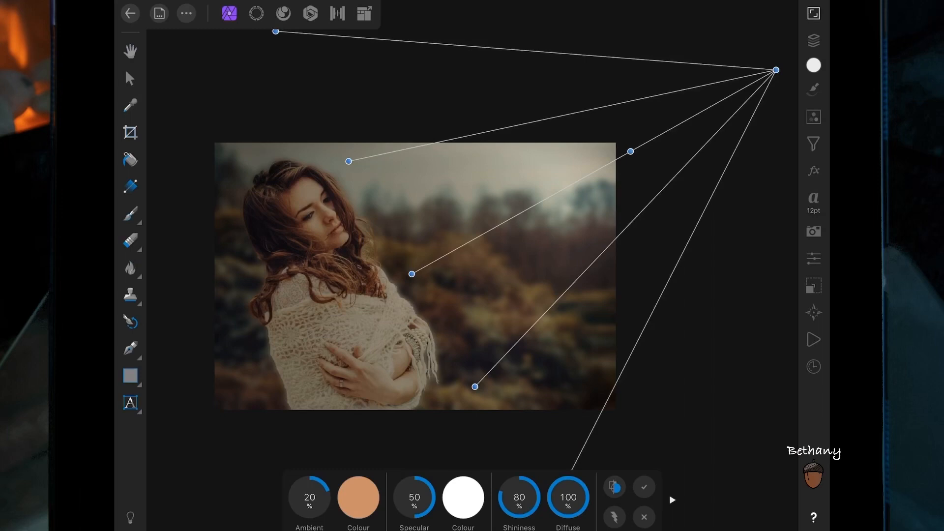
pyautogui.click(812, 40)
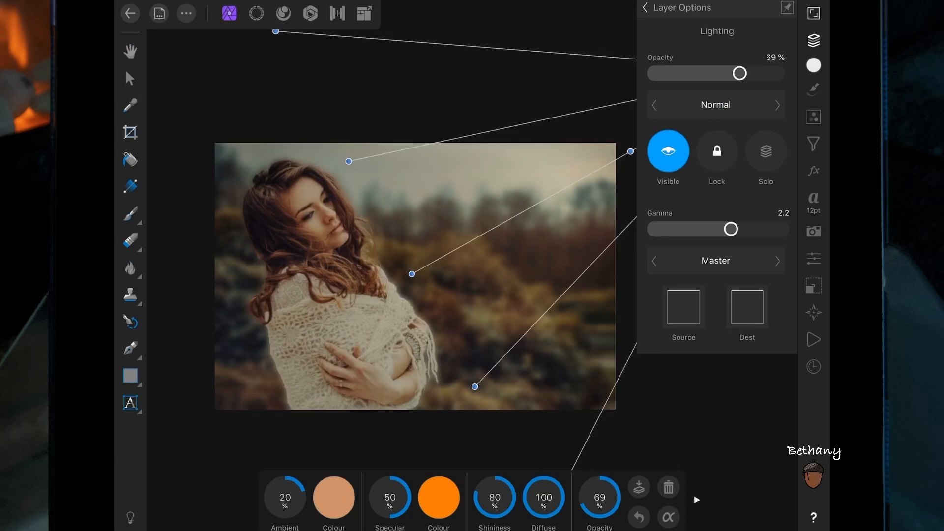
# Step: Set the Lighting layer's blend mode to Lighter colour
pyautogui.click(716, 104)
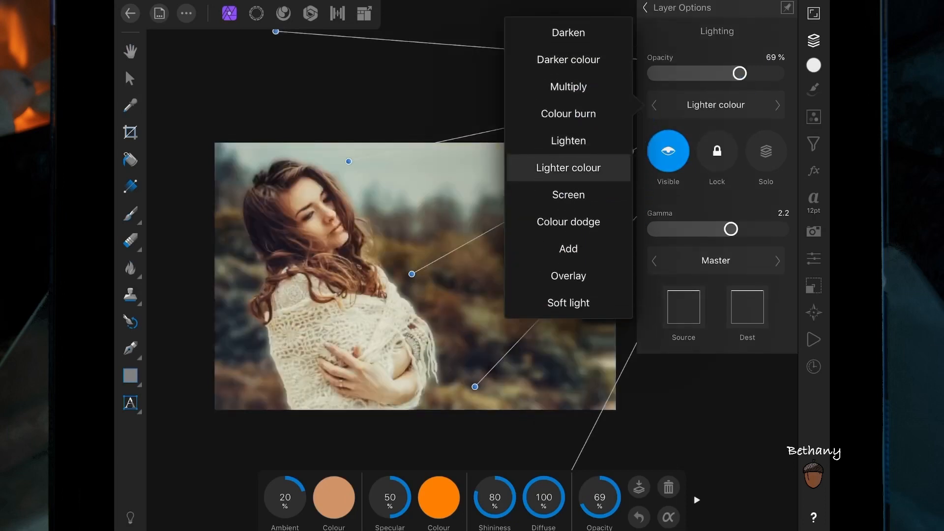
pyautogui.click(567, 303)
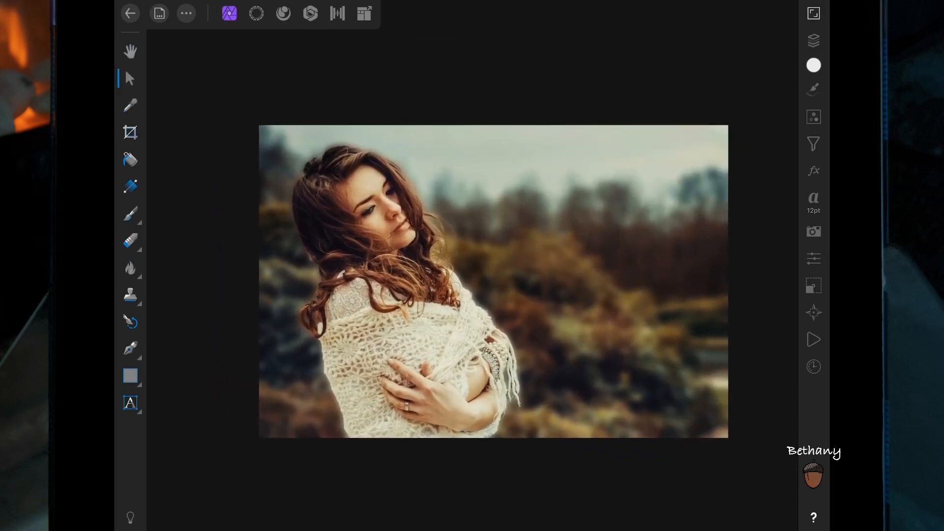
# Step: Show the Layers panel with the Lighting and Gaussian Blur filters, and list new-layer types
pyautogui.click(813, 41)
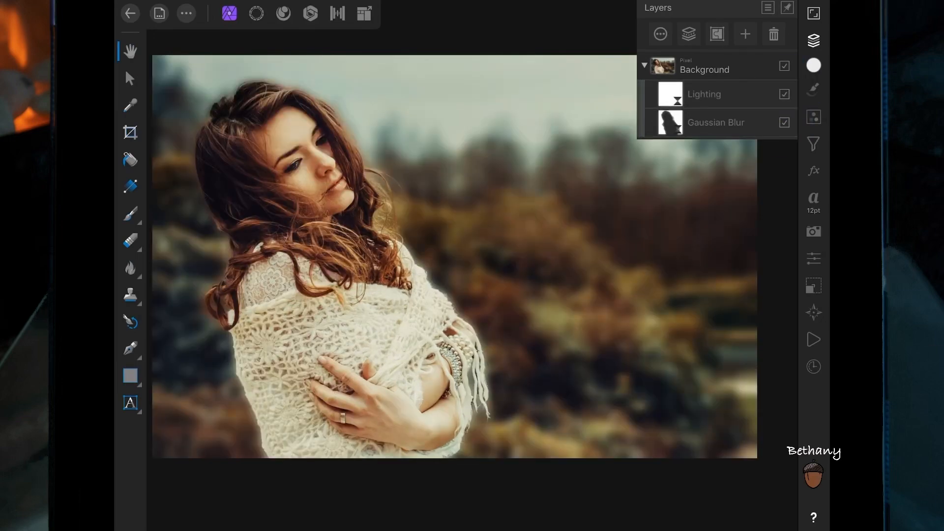
pyautogui.click(745, 34)
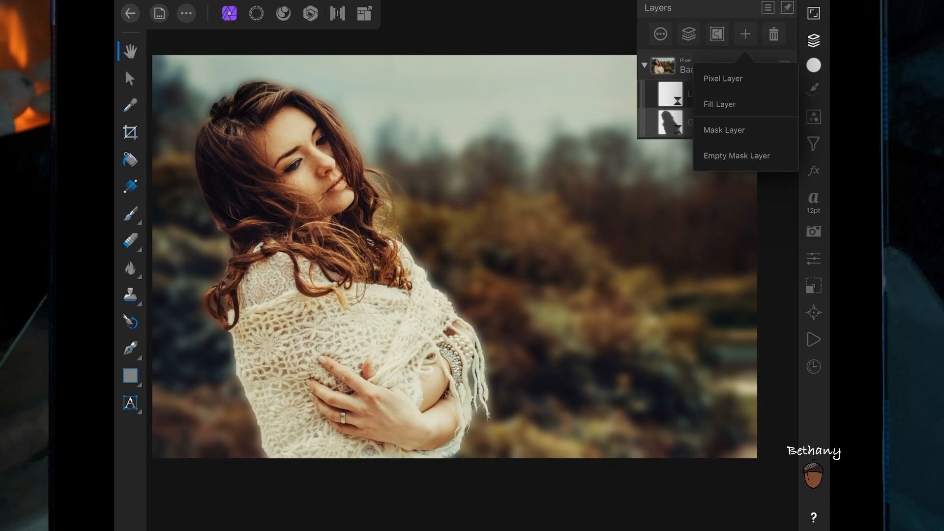
# Step: Add a Mask Layer to the Gaussian Blur filter and select the black Paint Brush
pyautogui.click(724, 130)
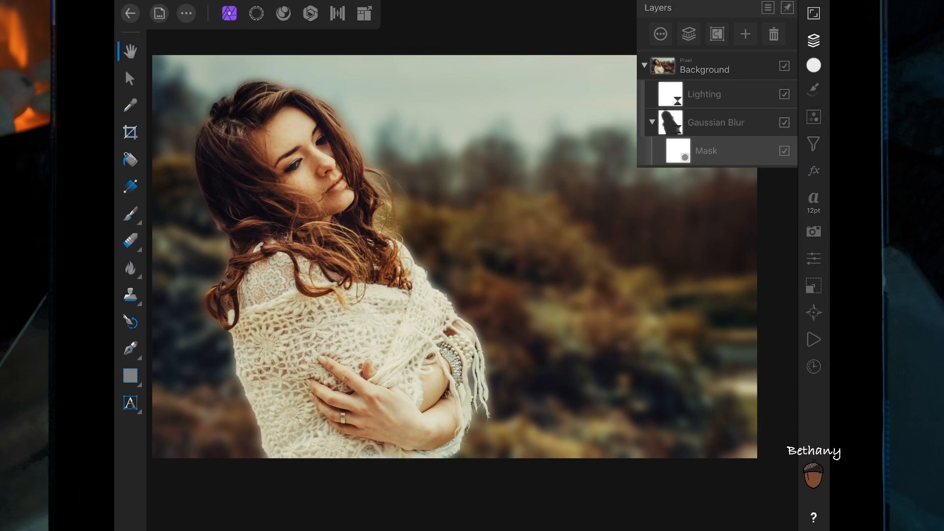
pyautogui.click(130, 214)
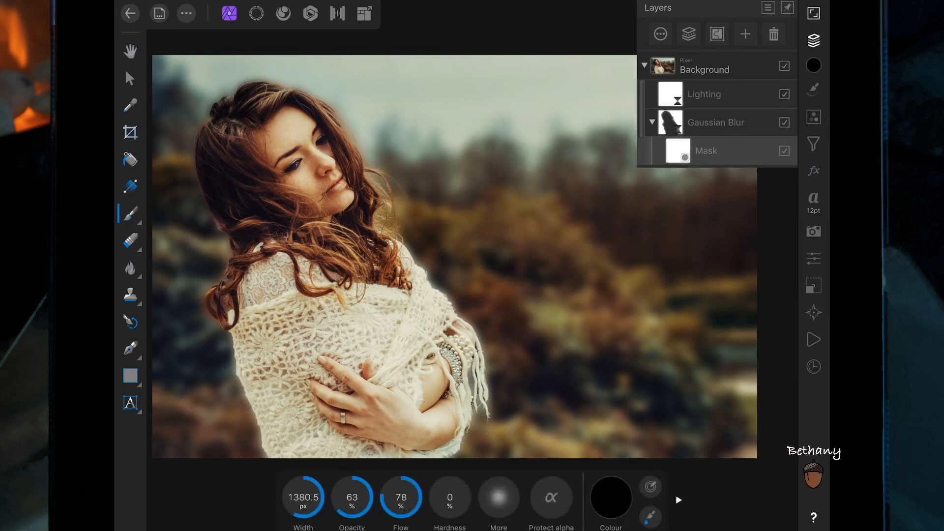